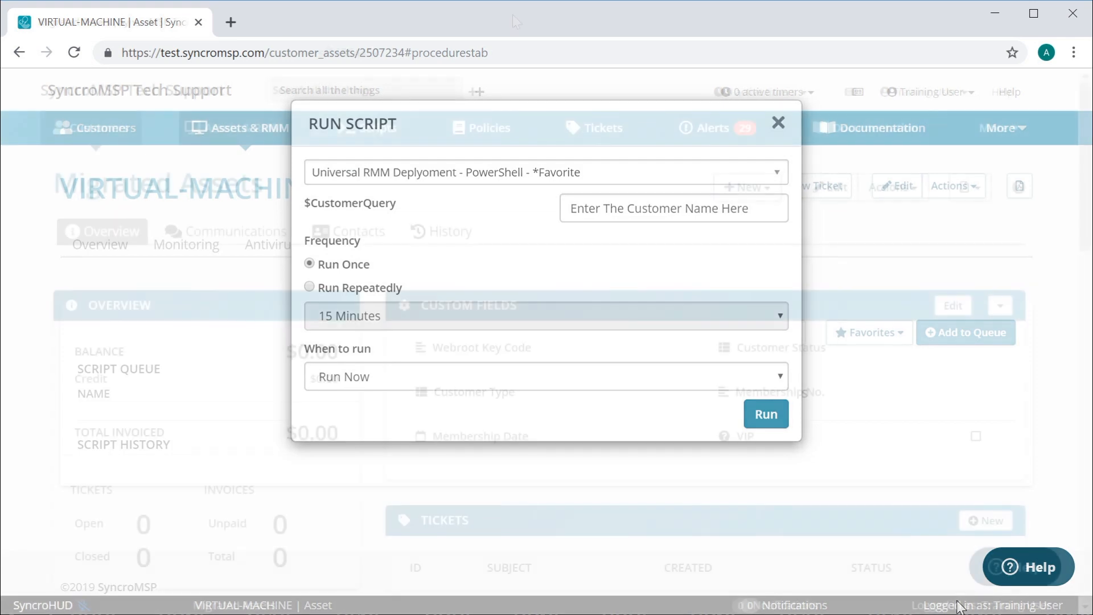
# Dismiss the Run Script dialog and start Manage > Change Customer for the three selected VIRTUAL assets.
pyautogui.click(777, 123)
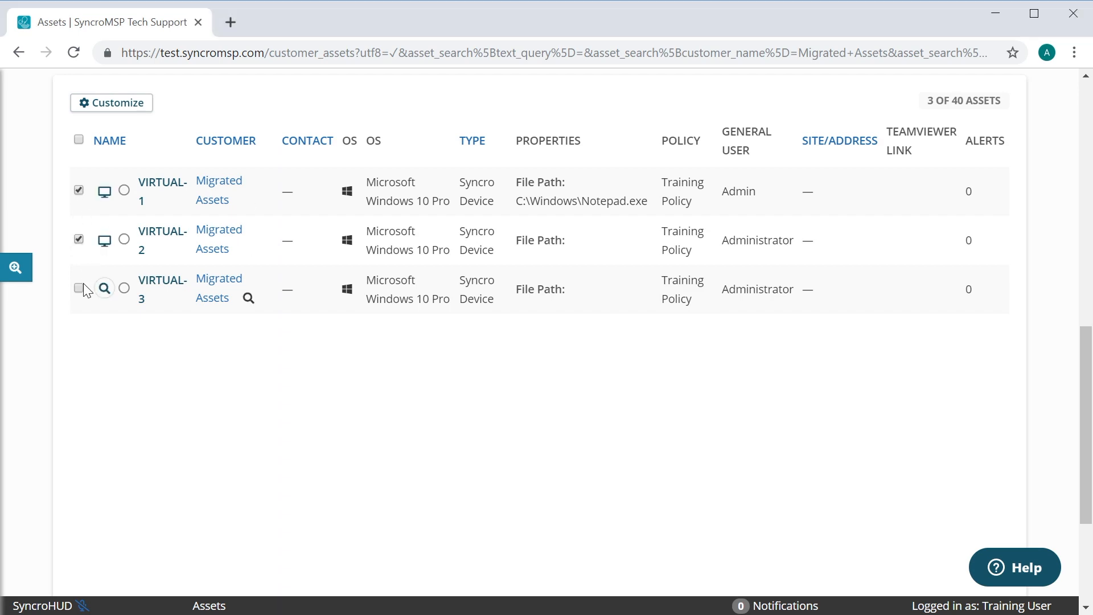
pyautogui.scroll(3)
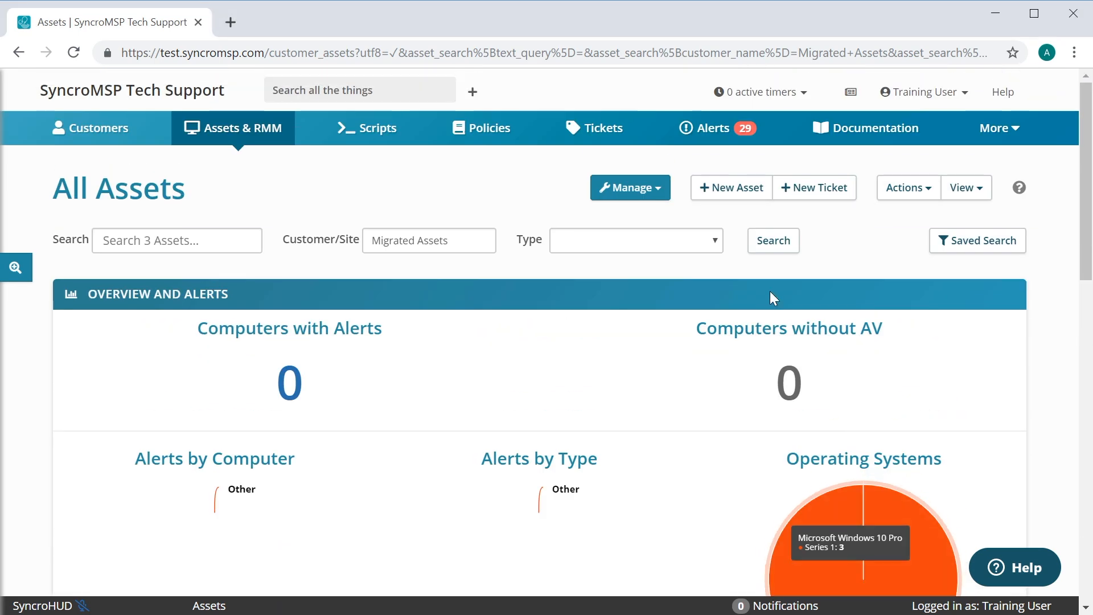
pyautogui.click(629, 188)
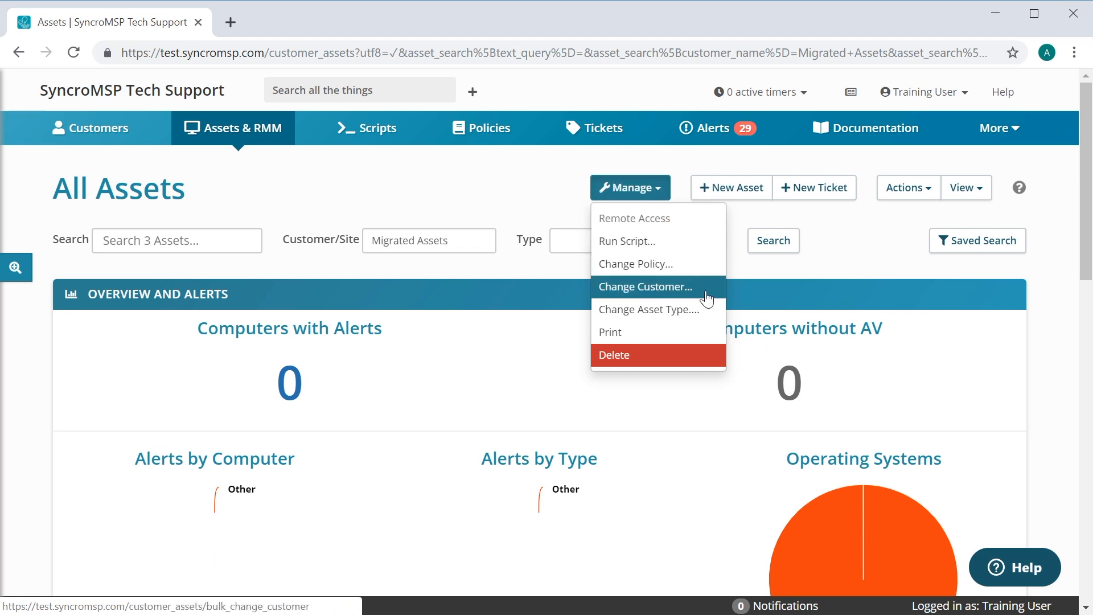
pyautogui.click(643, 287)
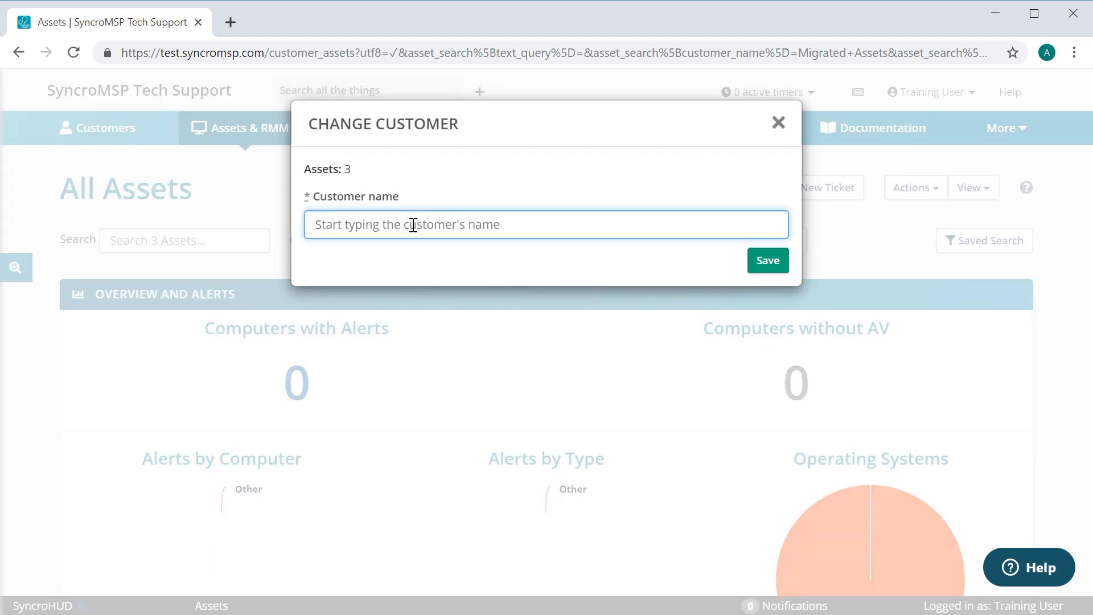
# Enter 'training', choose Training Customer as the new owner and save the change.
pyautogui.write('training')
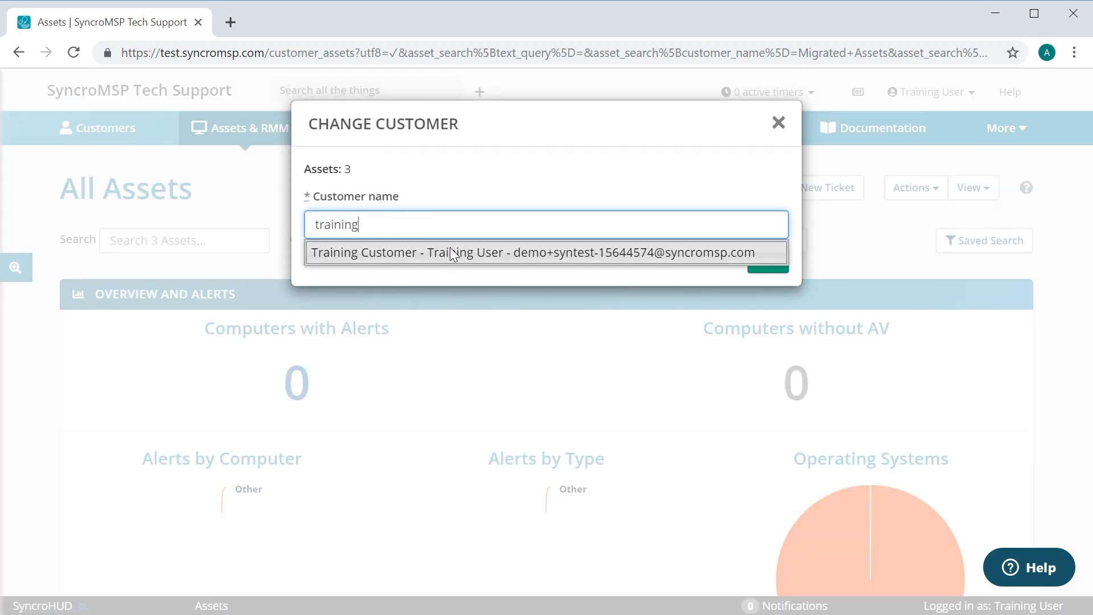
pyautogui.click(546, 253)
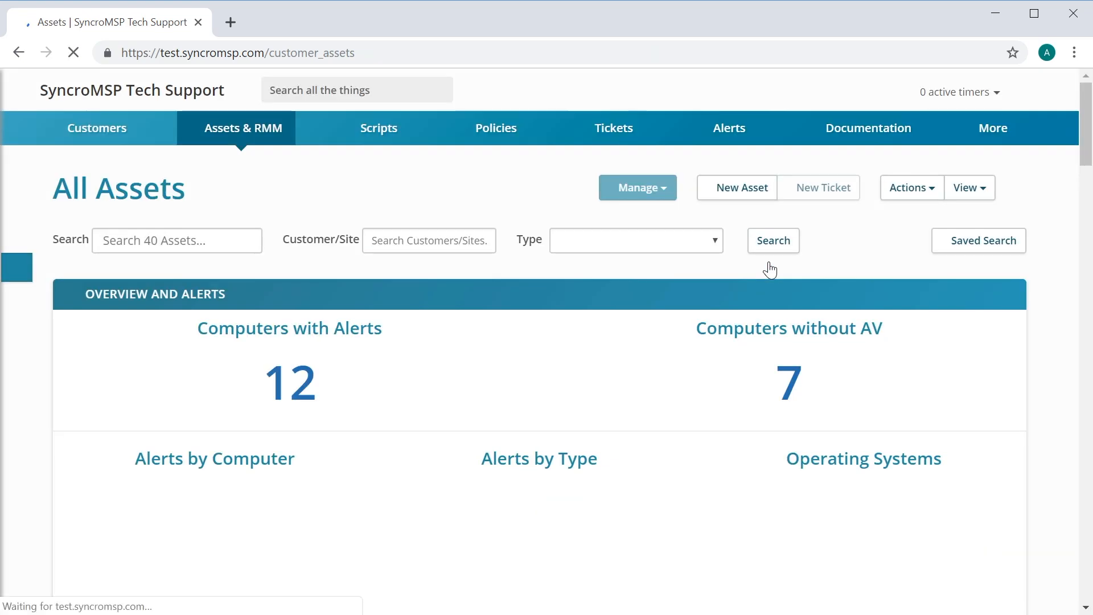